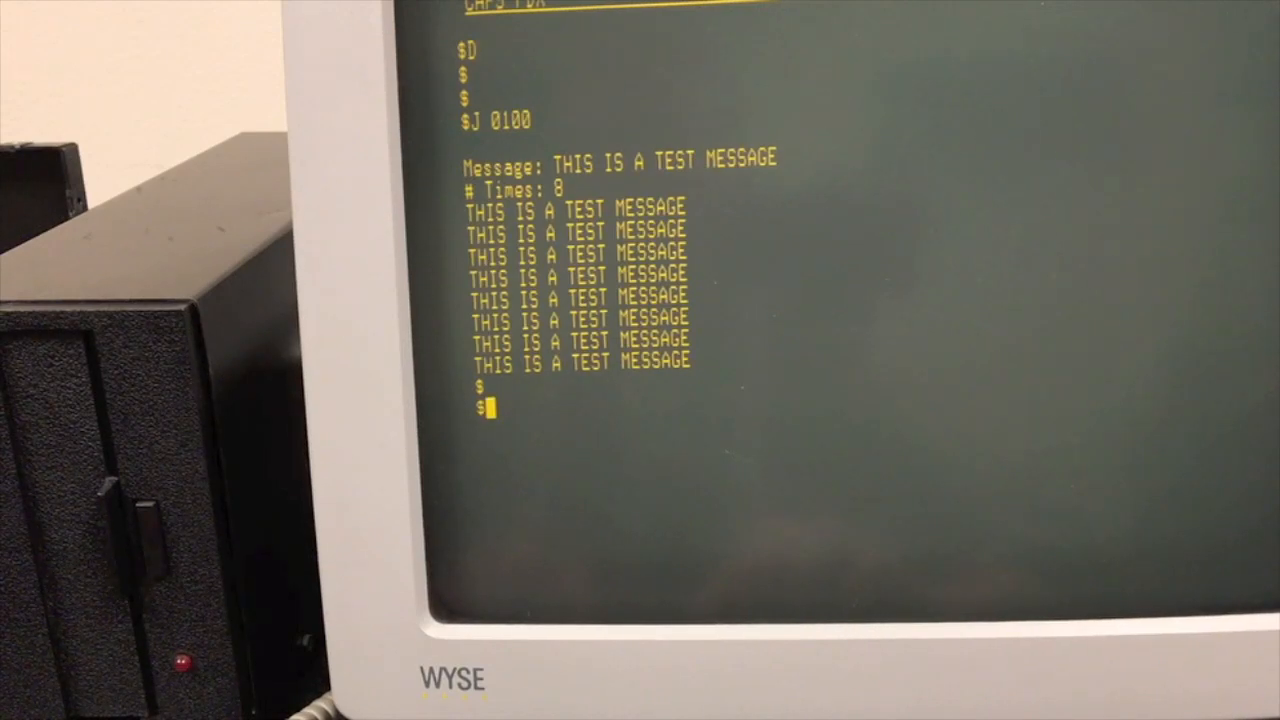
Jump to the floppy routines at C000 with J C000K, J C000L 1K and begin J C000S
{"action": "type", "text": "J C000S"}
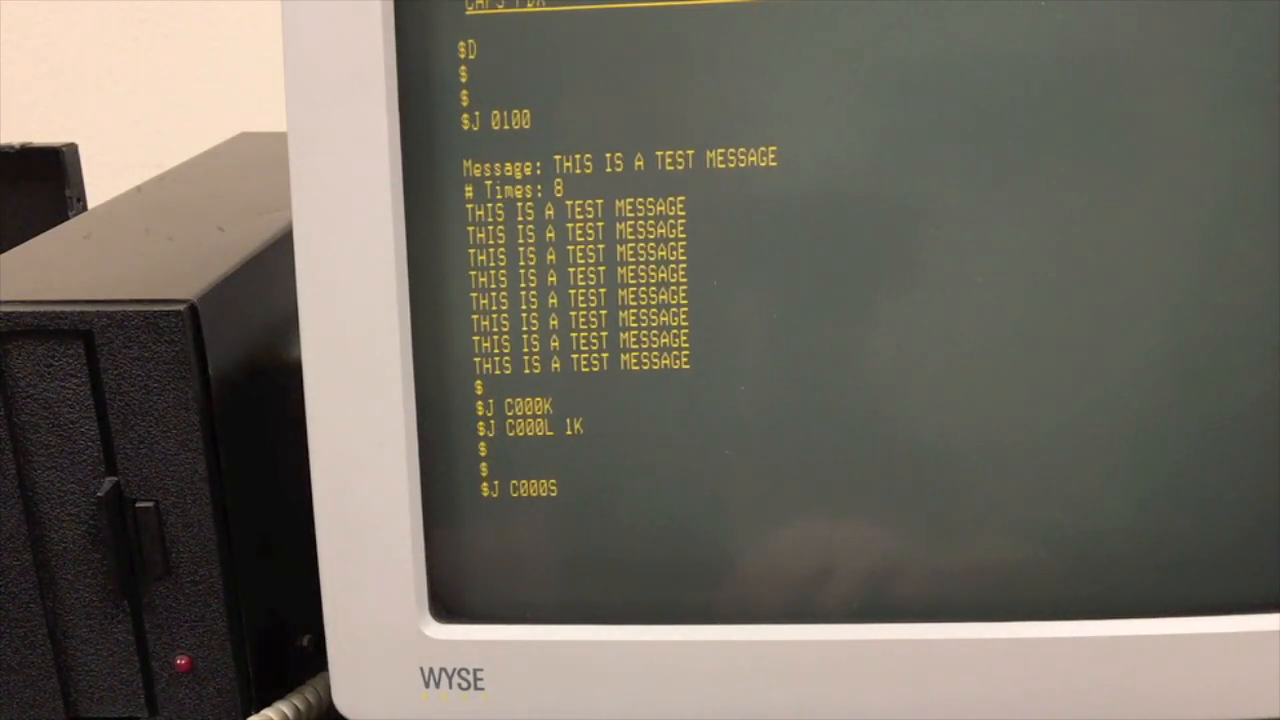
Save memory 0100–017F to the floppy from sector 1158, reporting last sector 158
{"action": "type", "text": "0100 017F"}
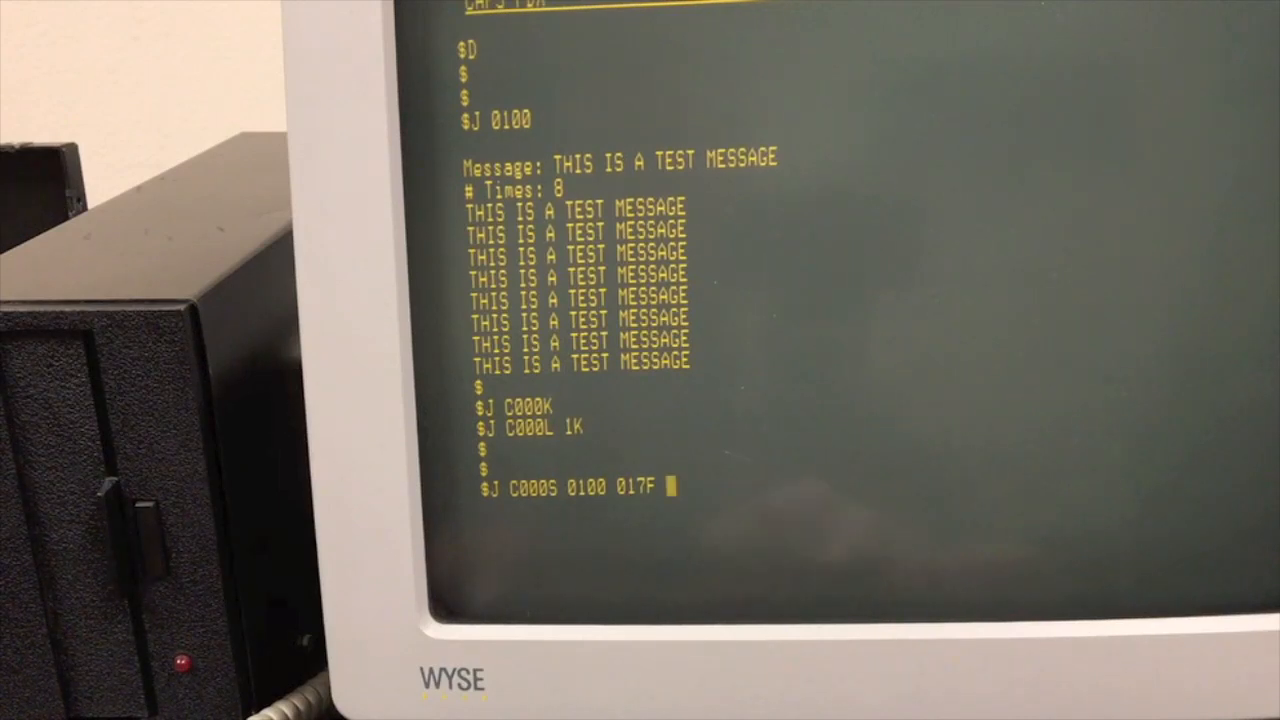
{"action": "type", "text": "0100 1158"}
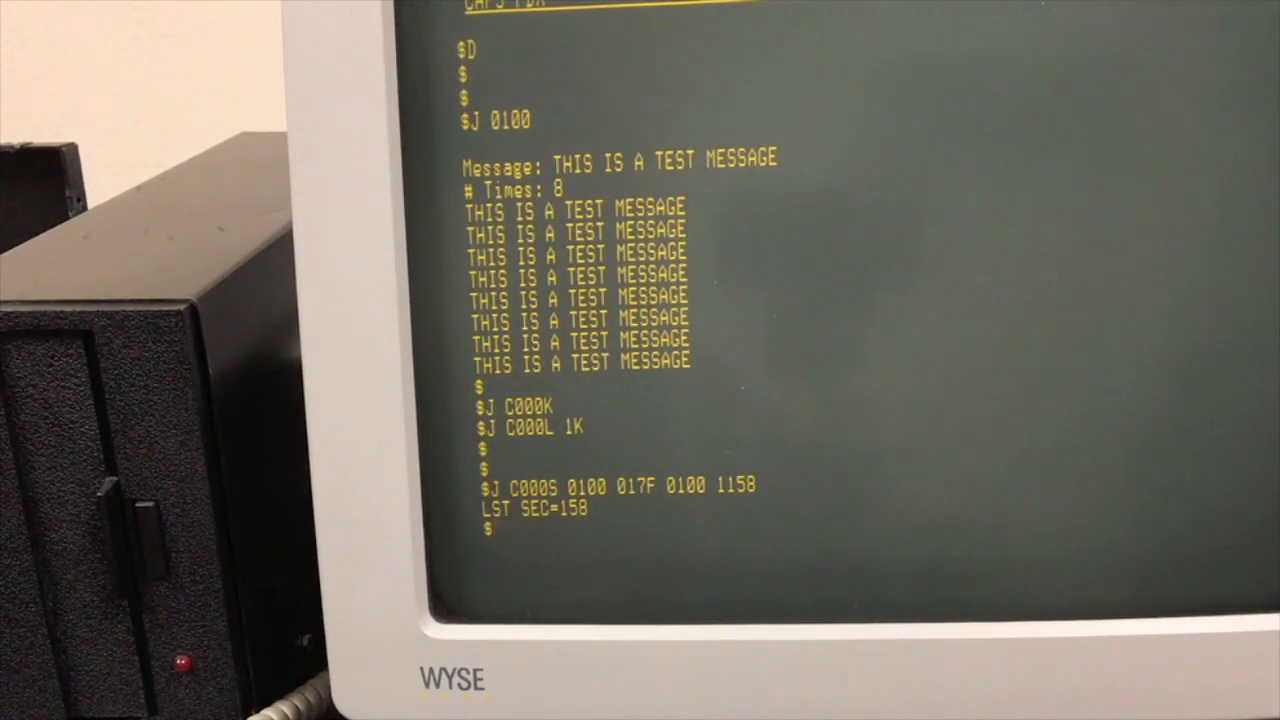
Examine memory 0101–0115 with M, then start a Z disk command
{"action": "type", "text": "M"}
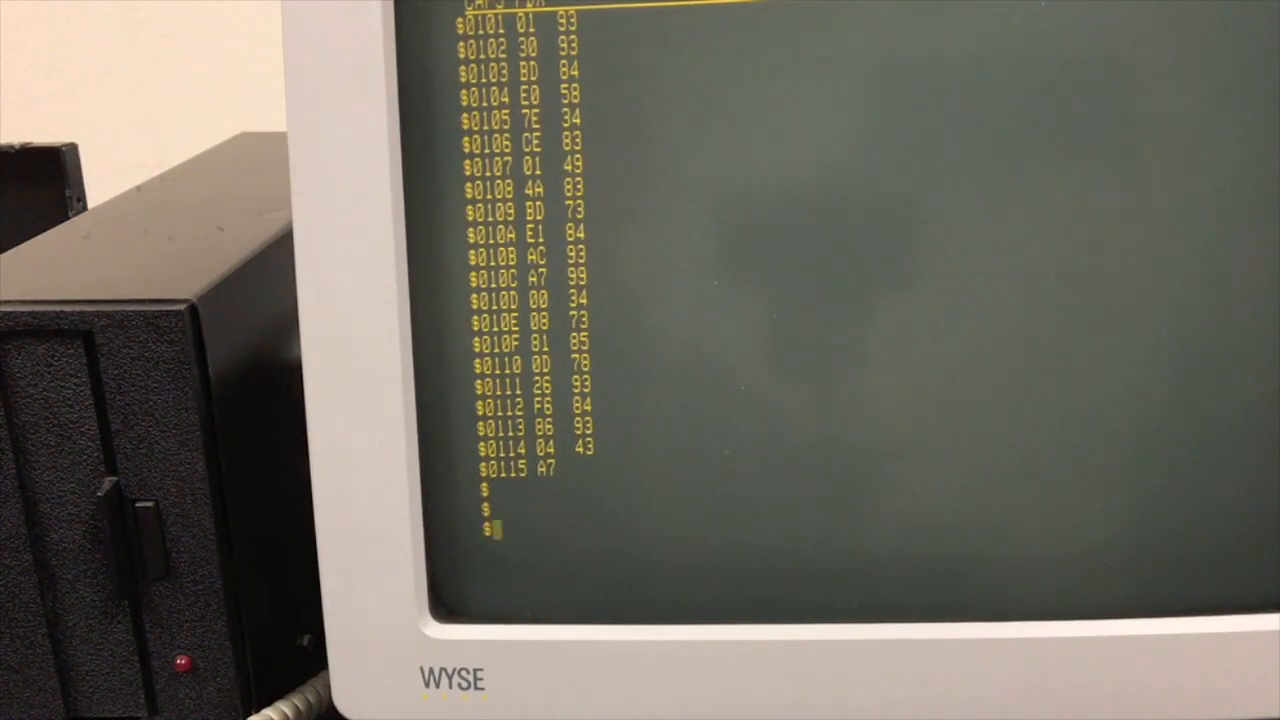
{"action": "type", "text": "Z"}
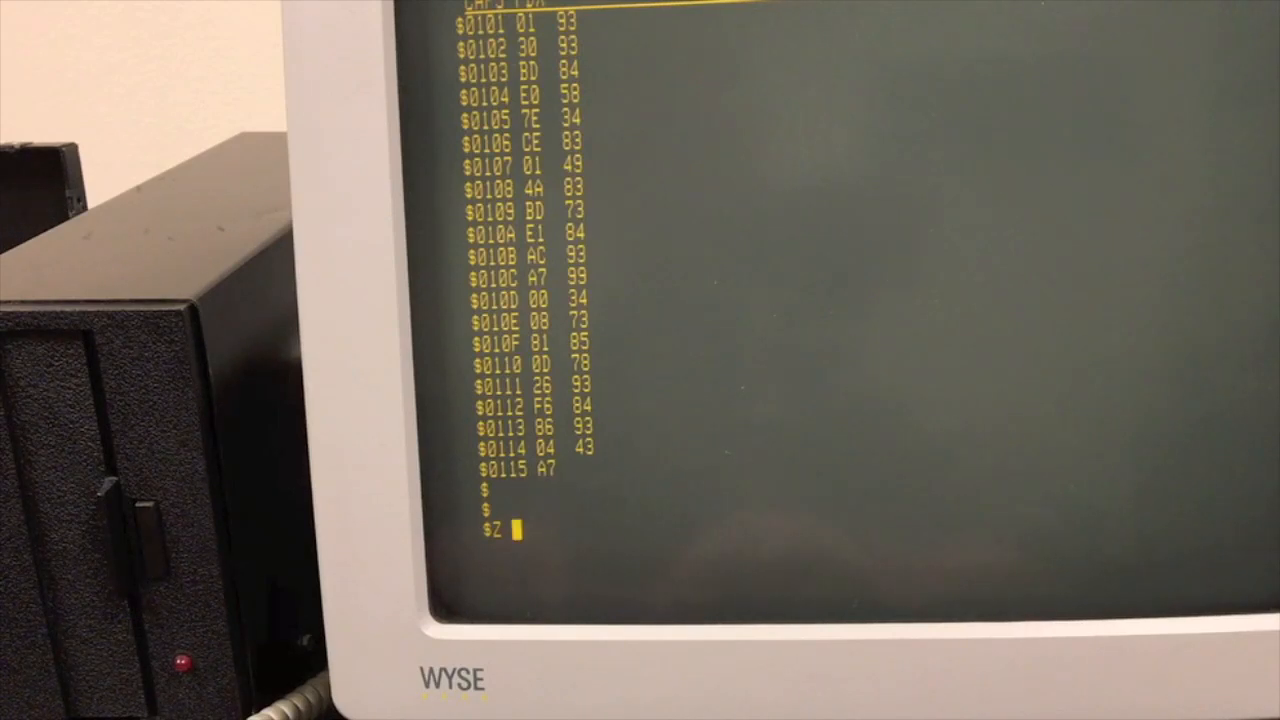
Reload the program with Z L 1158 FFFF and run it, printing THIS ACTUALLY WORKED seven times
{"action": "type", "text": "L 1158"}
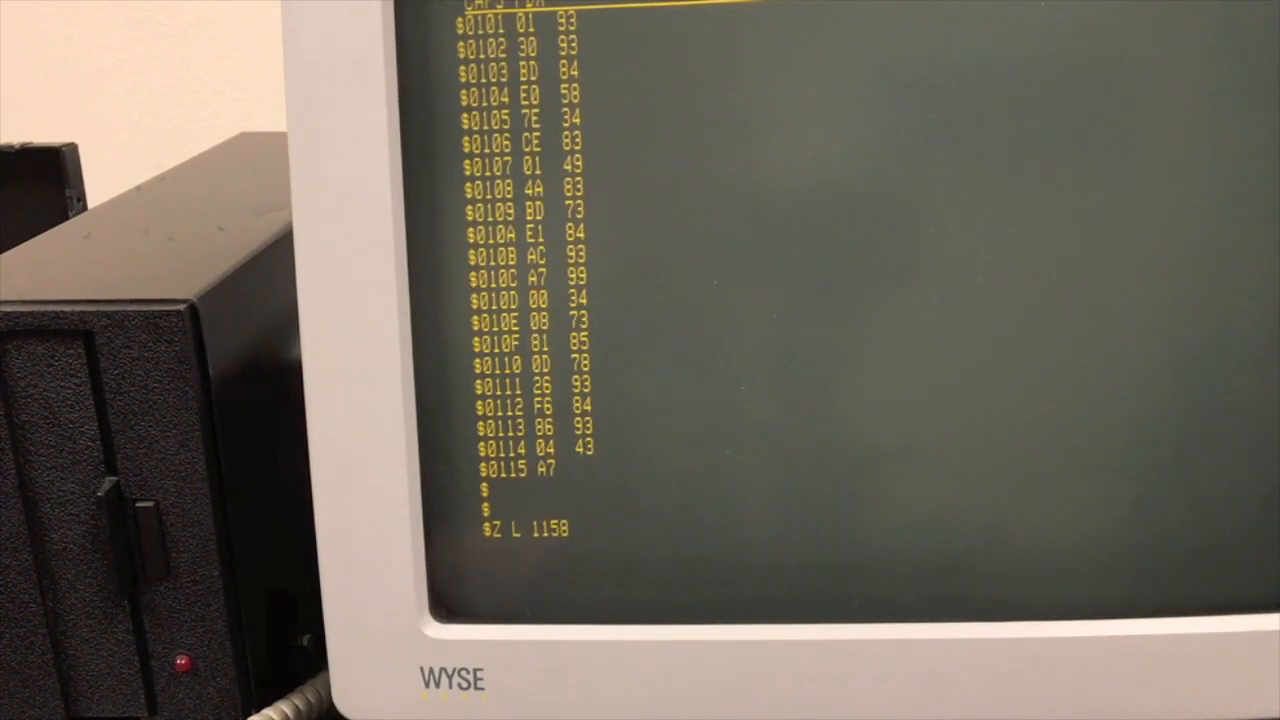
{"action": "type", "text": "FFFF"}
{"action": "type", "text": "Z"}
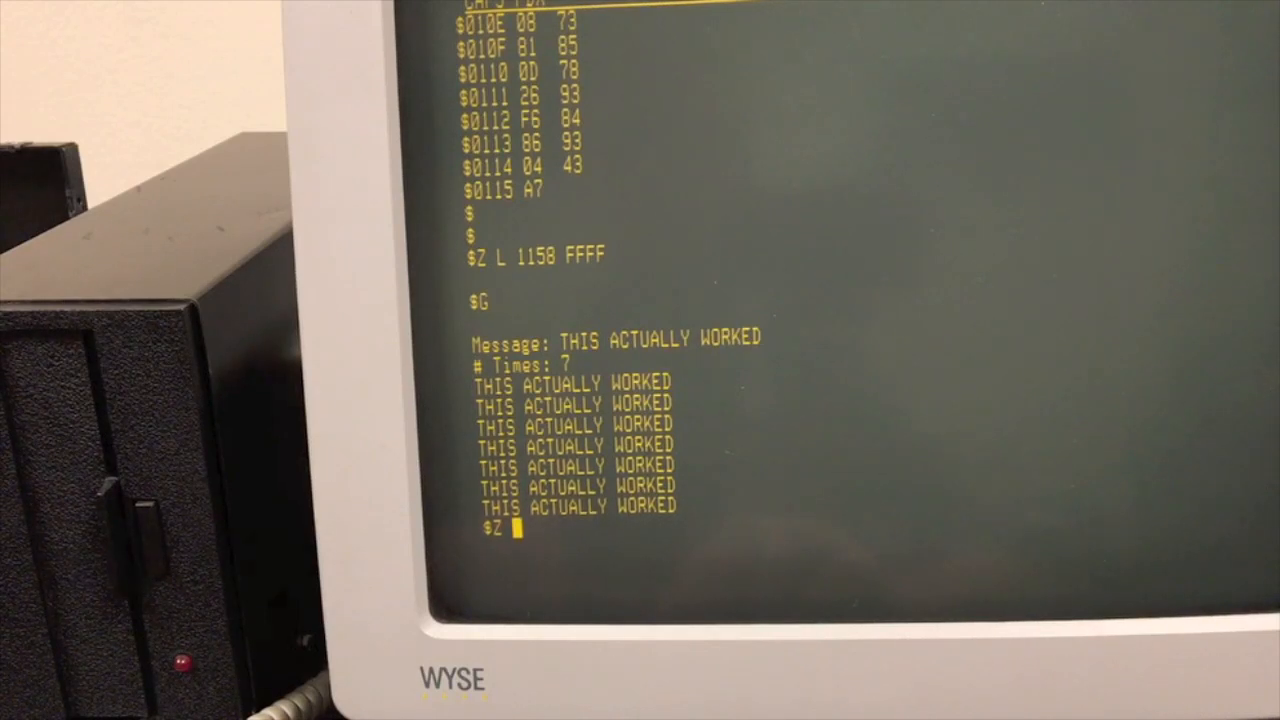
Load 4K BASIC with Z L 1010 FFFF, start it, and check PRINT 2+2 gives 4
{"action": "type", "text": "L 1010"}
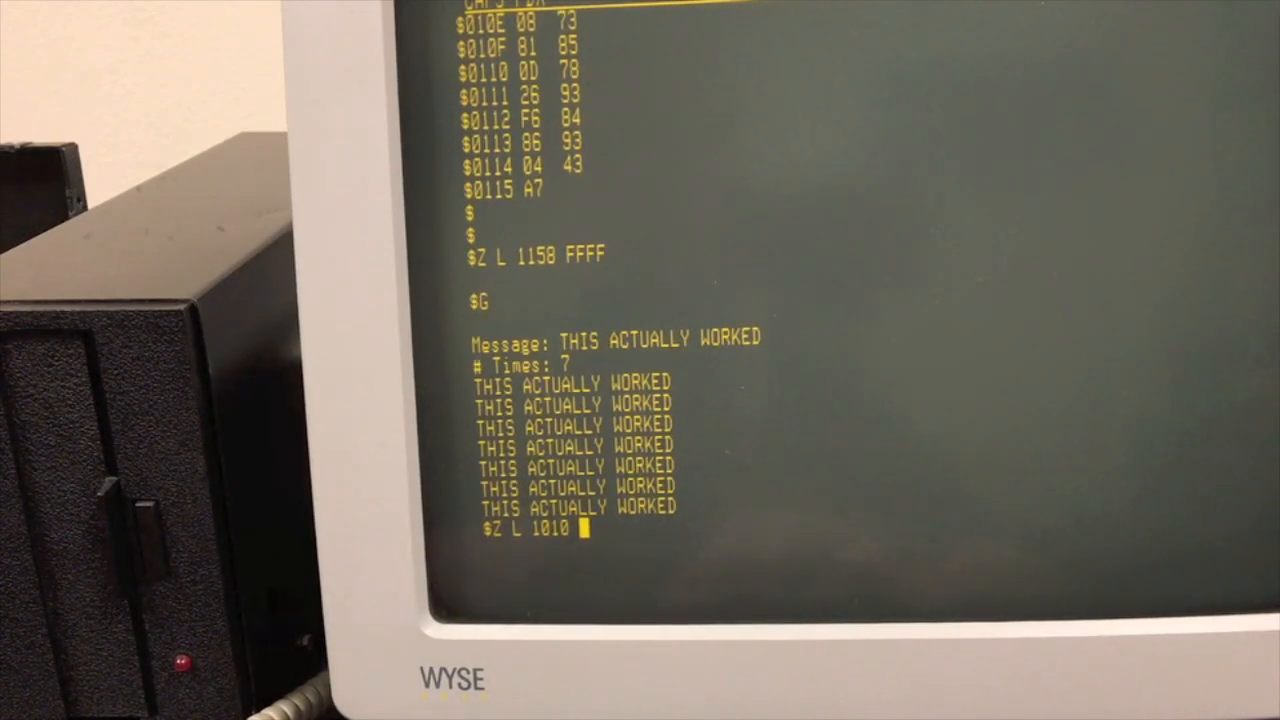
{"action": "type", "text": "FFFF"}
{"action": "type", "text": "G"}
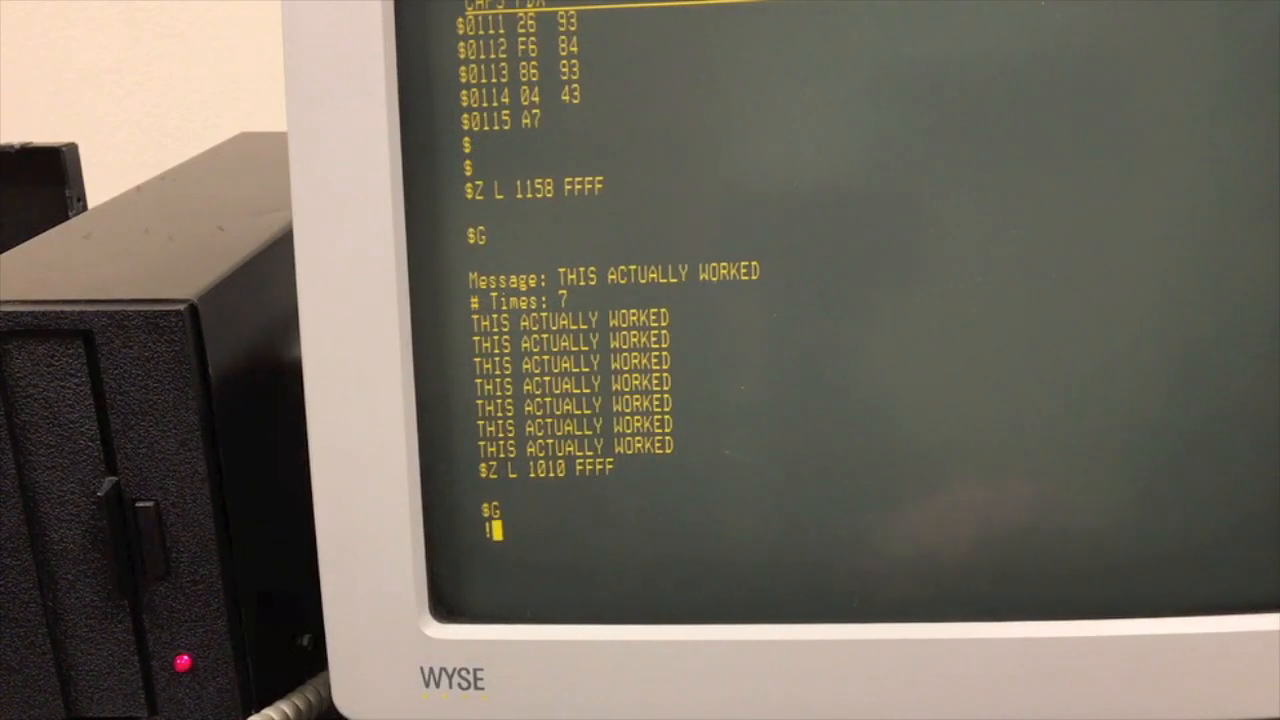
{"action": "type", "text": "PRINT 2+2"}
{"action": "type", "text": "10 FOR I=1 TO 10"}
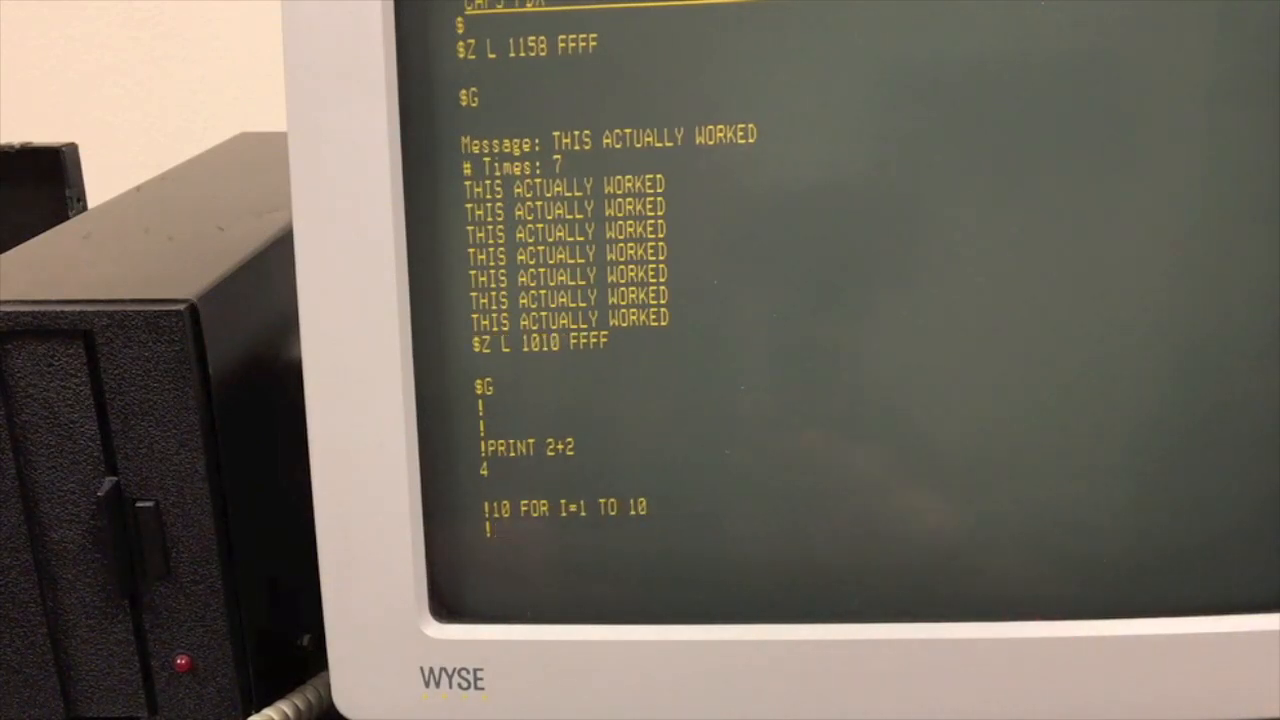
Enter loop lines 10 FOR I=1 TO 10 and 20 PRINT "LINE NUMBER ";I
{"action": "type", "text": "PRINT"}
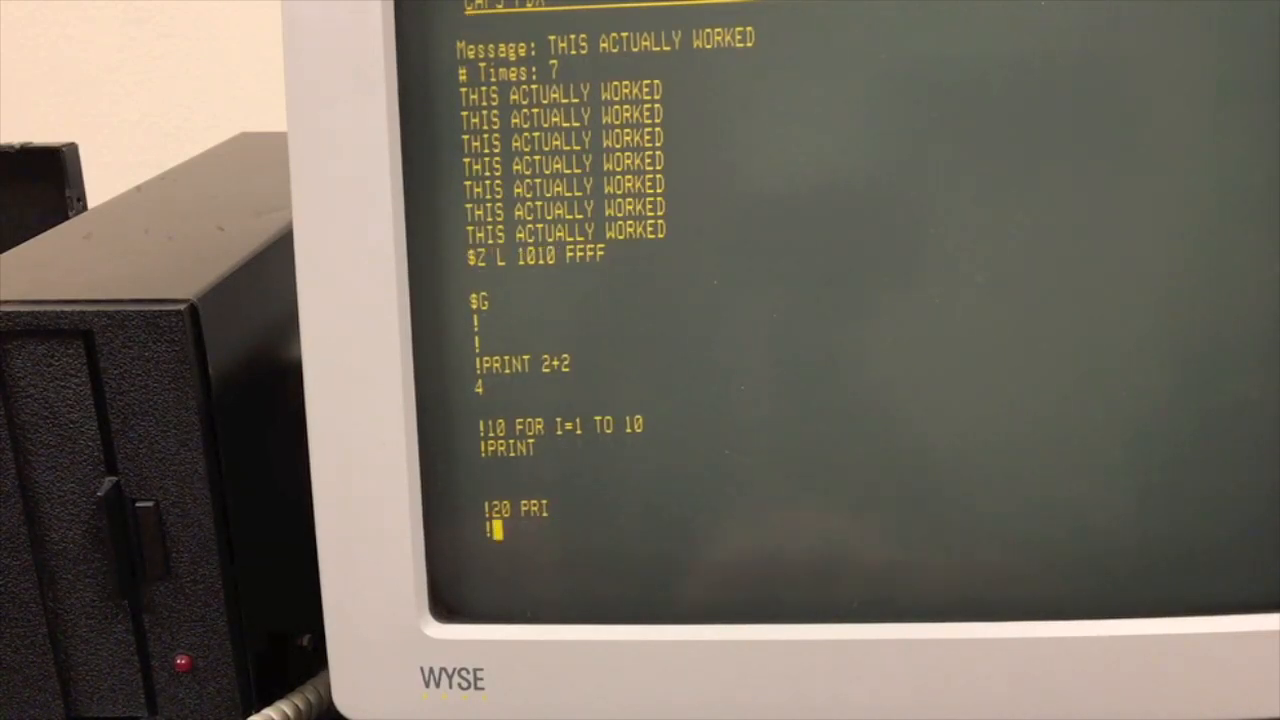
{"action": "type", "text": "20 PRINT"}
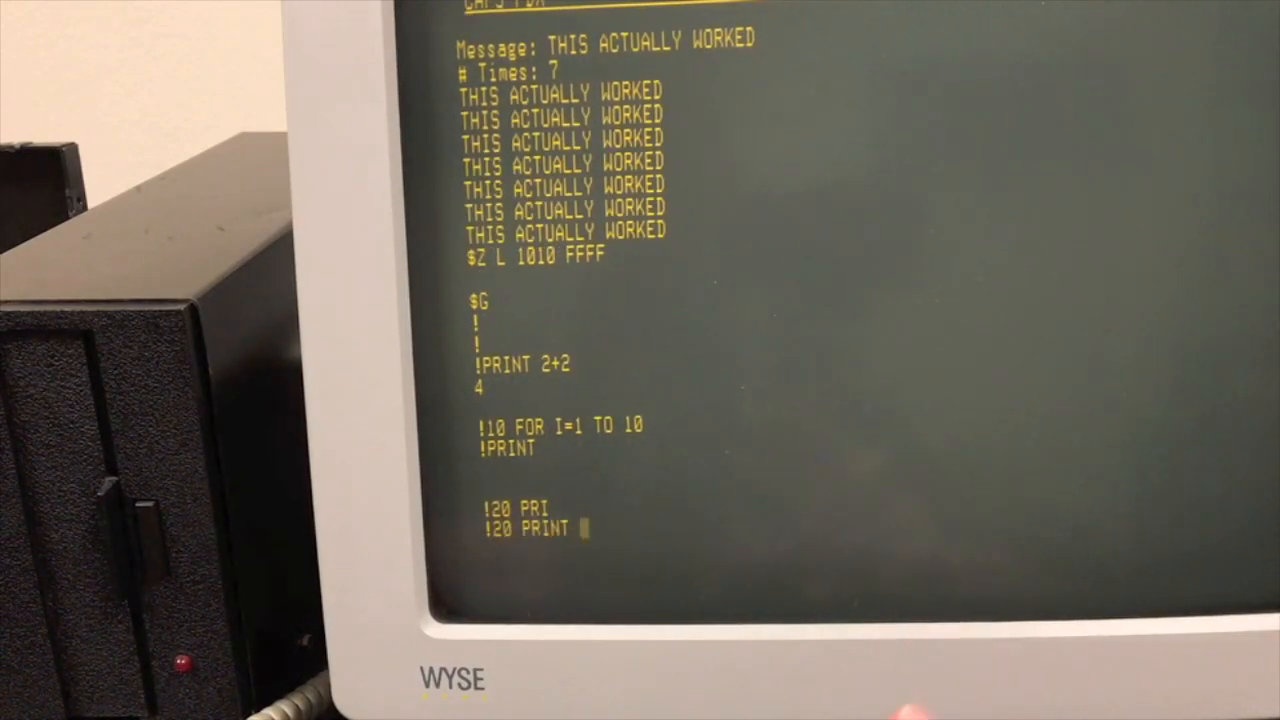
{"action": "type", "text": "\"LINE NU"}
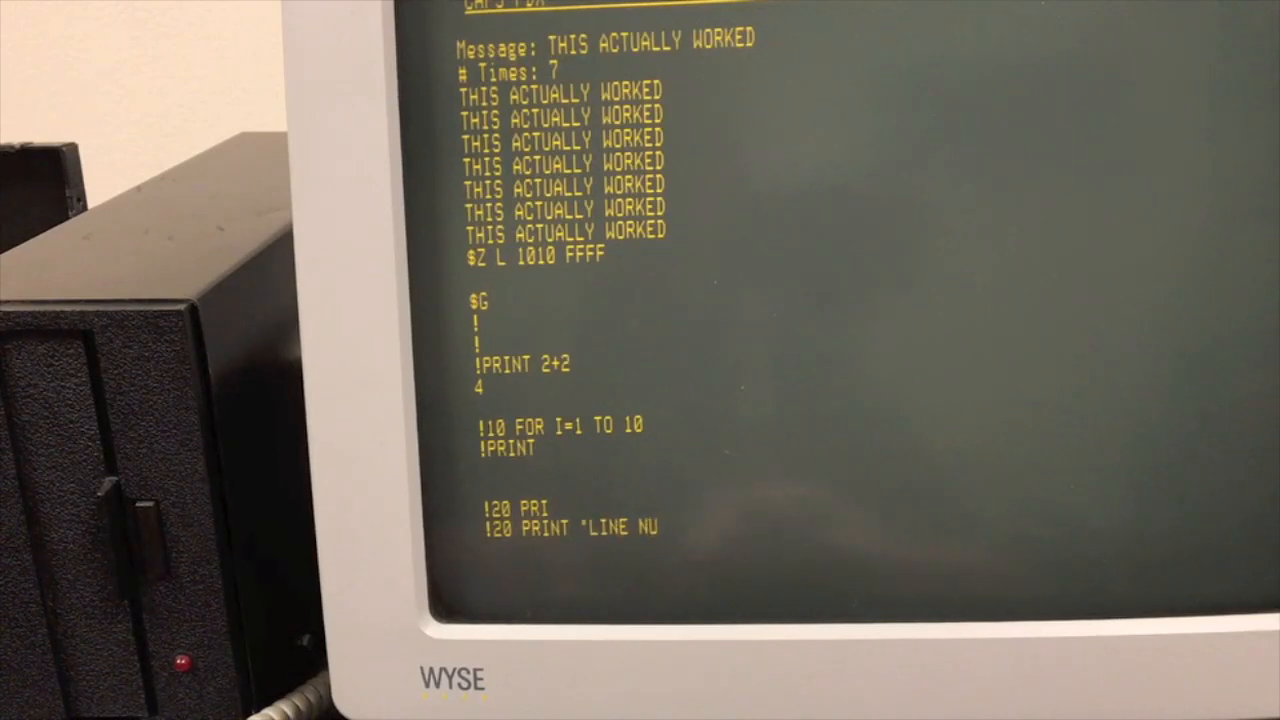
{"action": "type", "text": "MBER \";I"}
{"action": "type", "text": "40 PRI"}
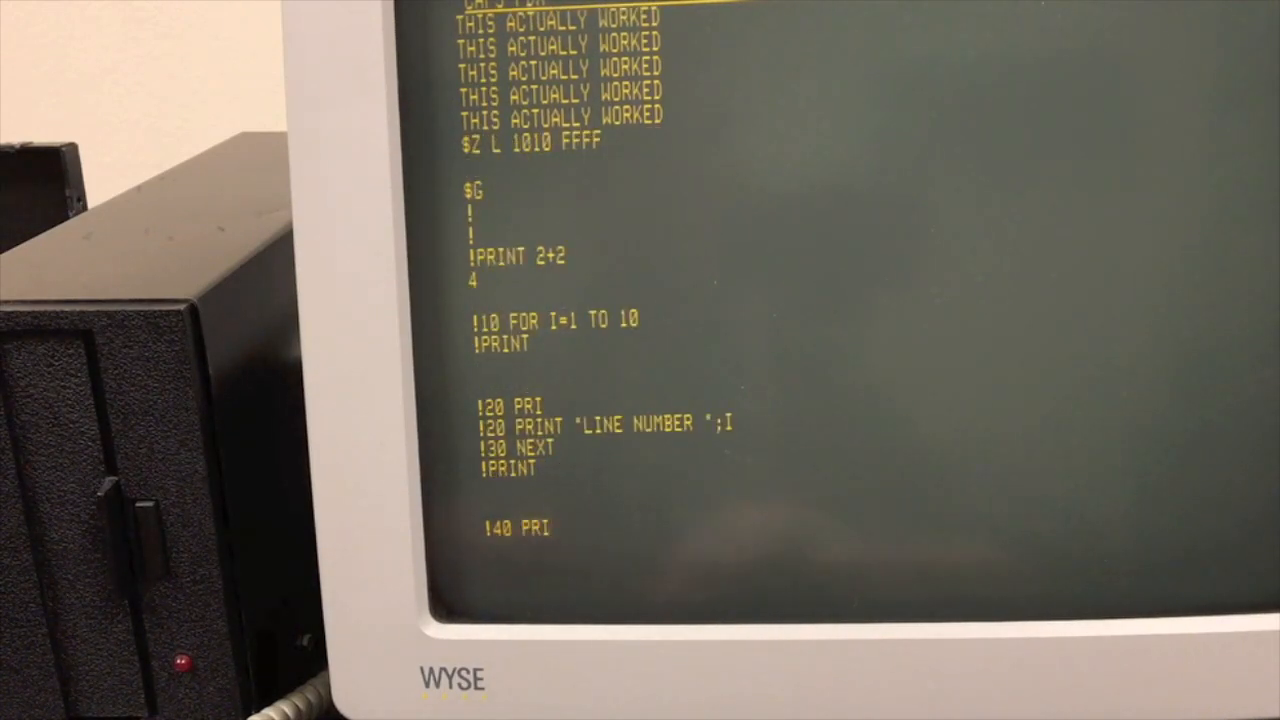
Add 40 PRINT:PRINT"DONE", list and run the program, then retype line 30 as NEXT I
{"action": "type", "text": "NT:PRINT\""}
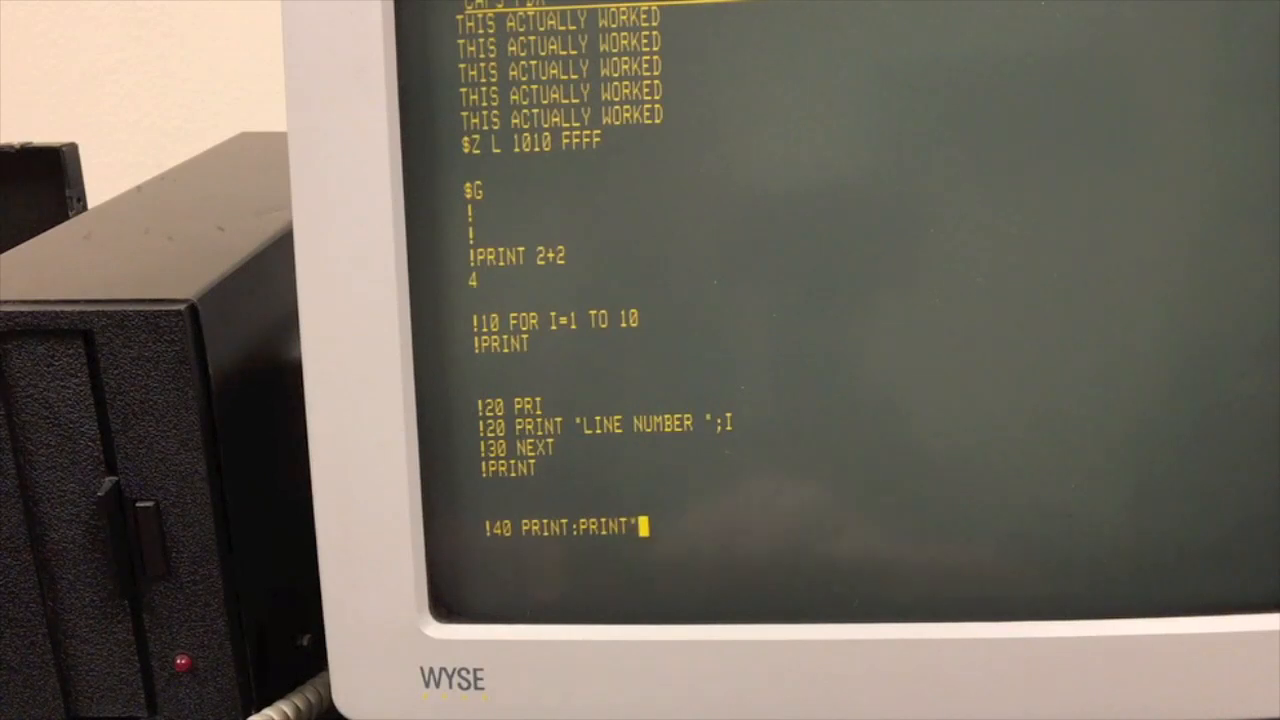
{"action": "type", "text": "DONE\""}
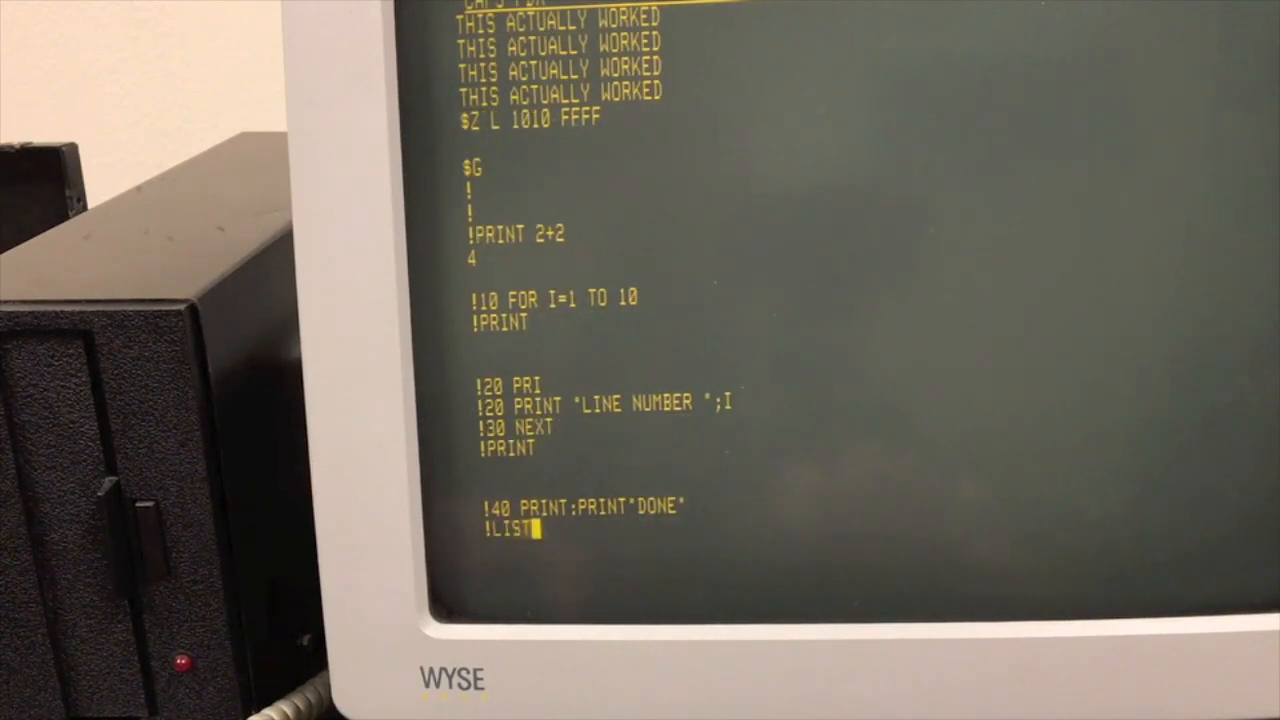
{"action": "key", "text": "Return"}
{"action": "type", "text": "RUN"}
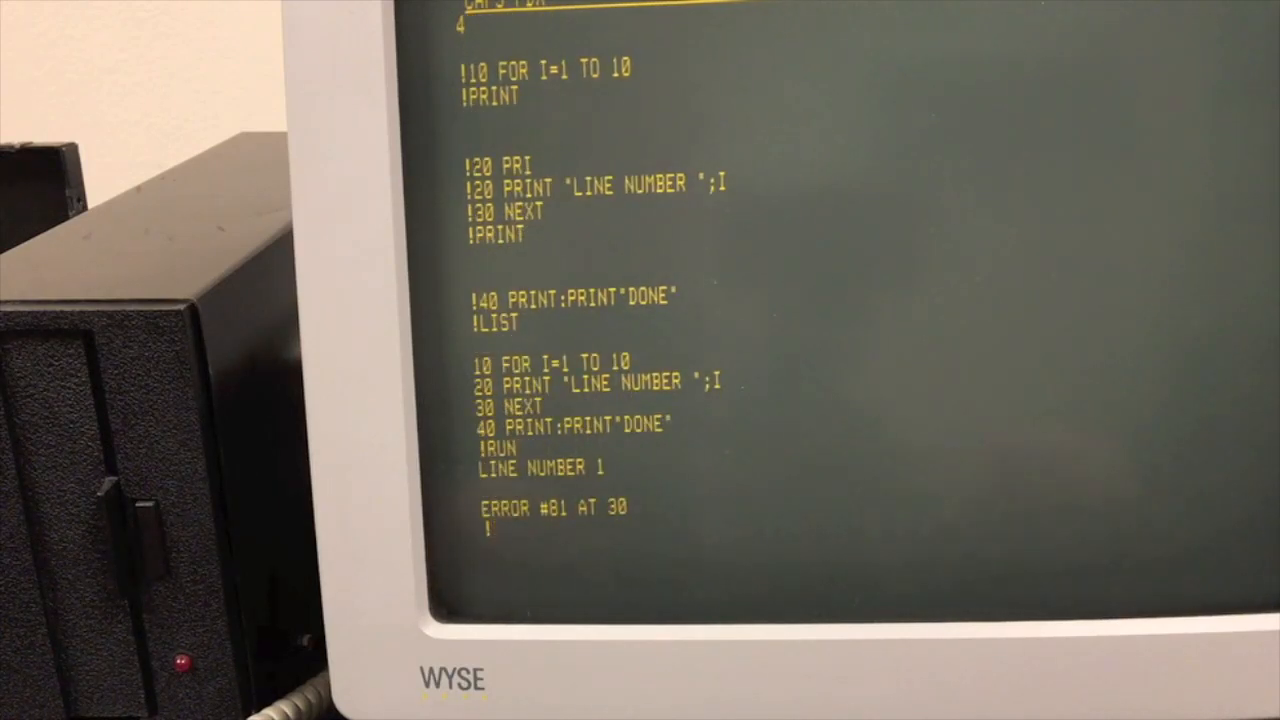
{"action": "type", "text": "30 NEXT I"}
{"action": "type", "text": "MON"}
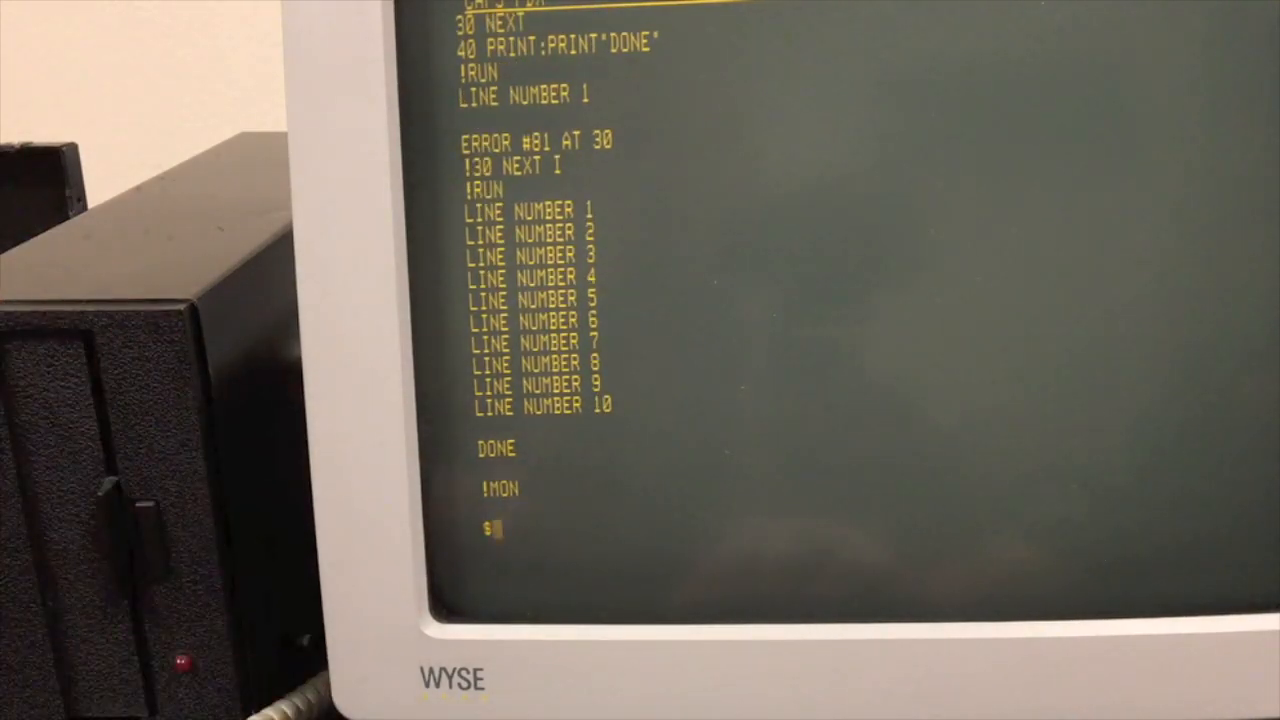
Examine memory A002–A007, showing program bounds bytes 0D 55 0D A1 FF 7F
{"action": "type", "text": "M A"}
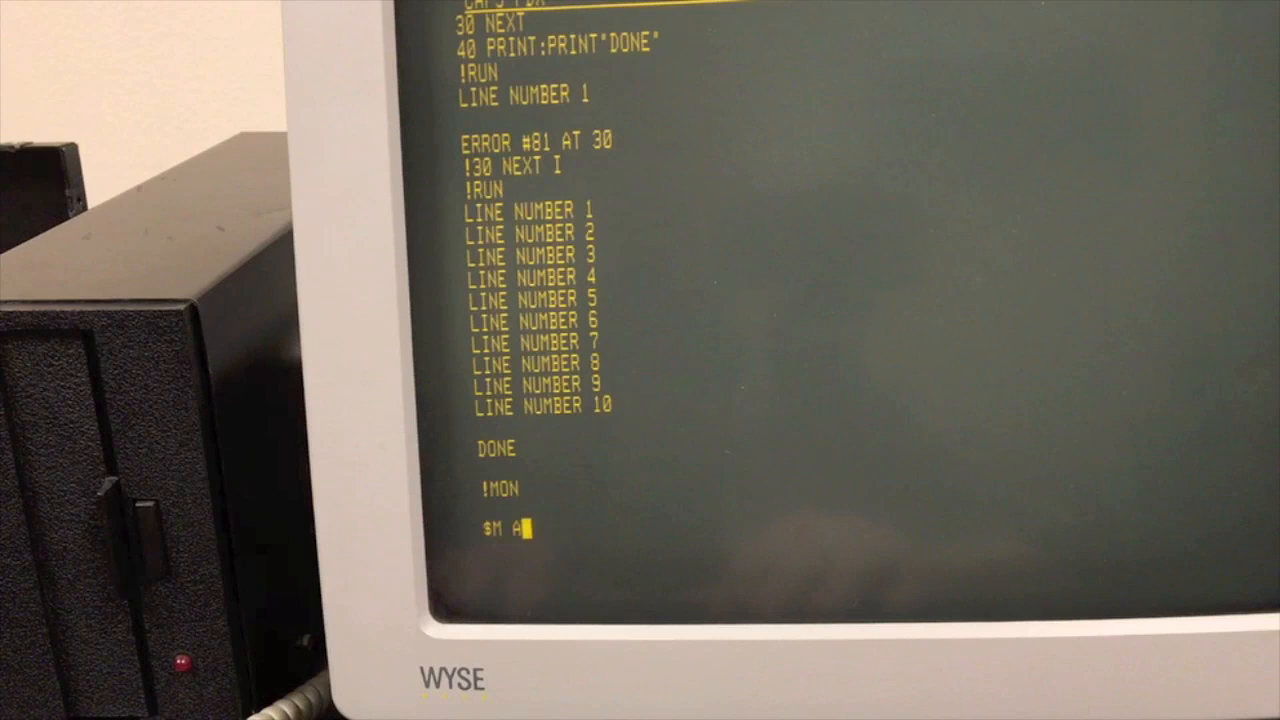
{"action": "type", "text": "20"}
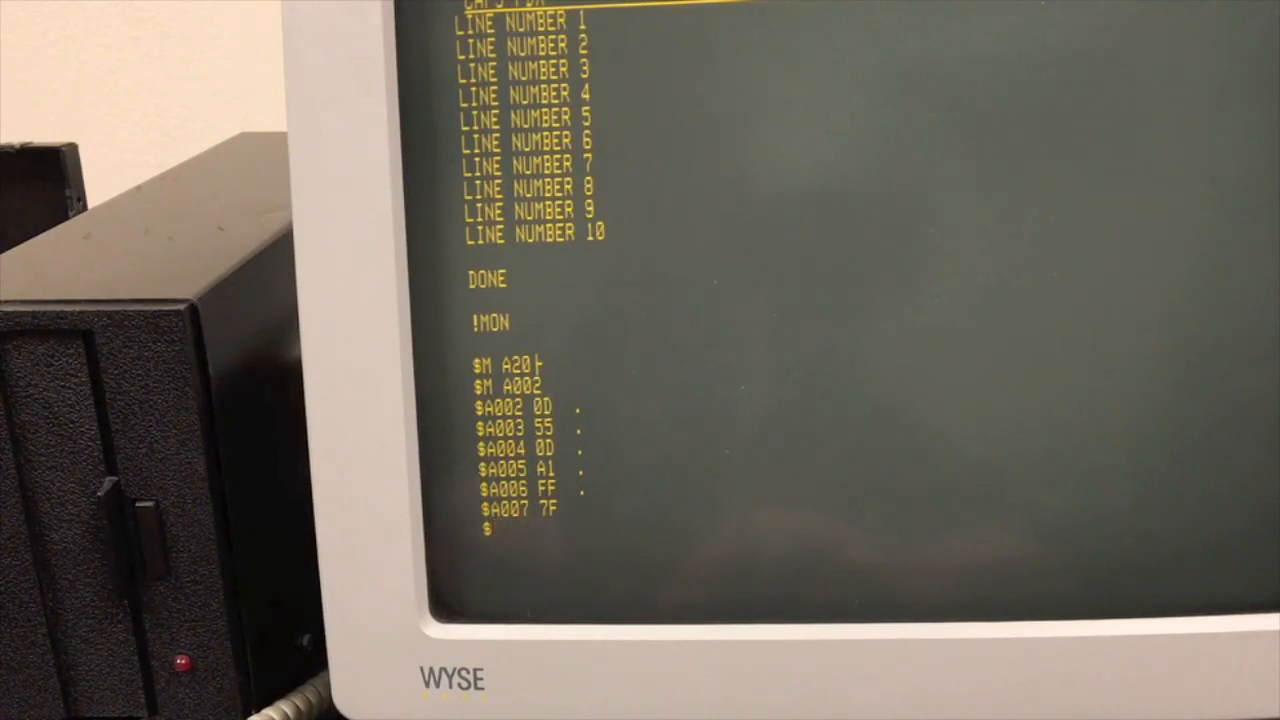
Save the program 0D55–0DA1 to disk with Z S 0D55 0DA1 FFFF 1159, ending at sector 159
{"action": "type", "text": "Z S"}
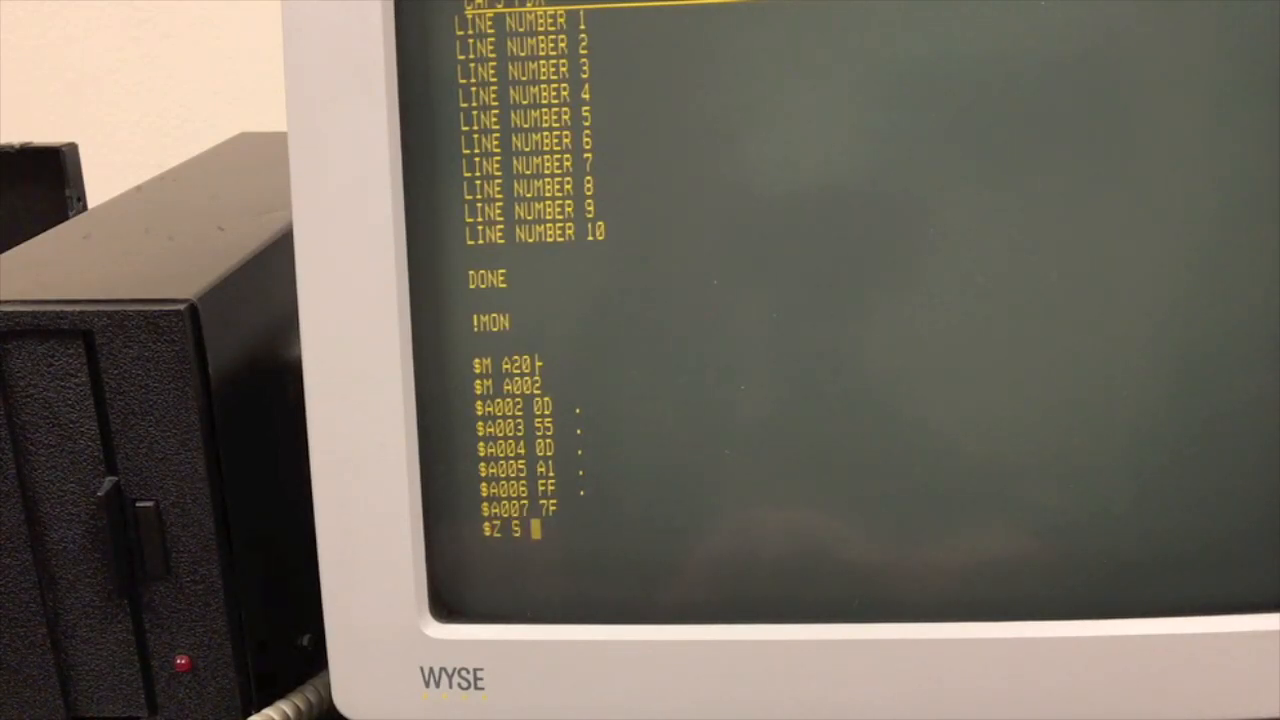
{"action": "type", "text": "0D5"}
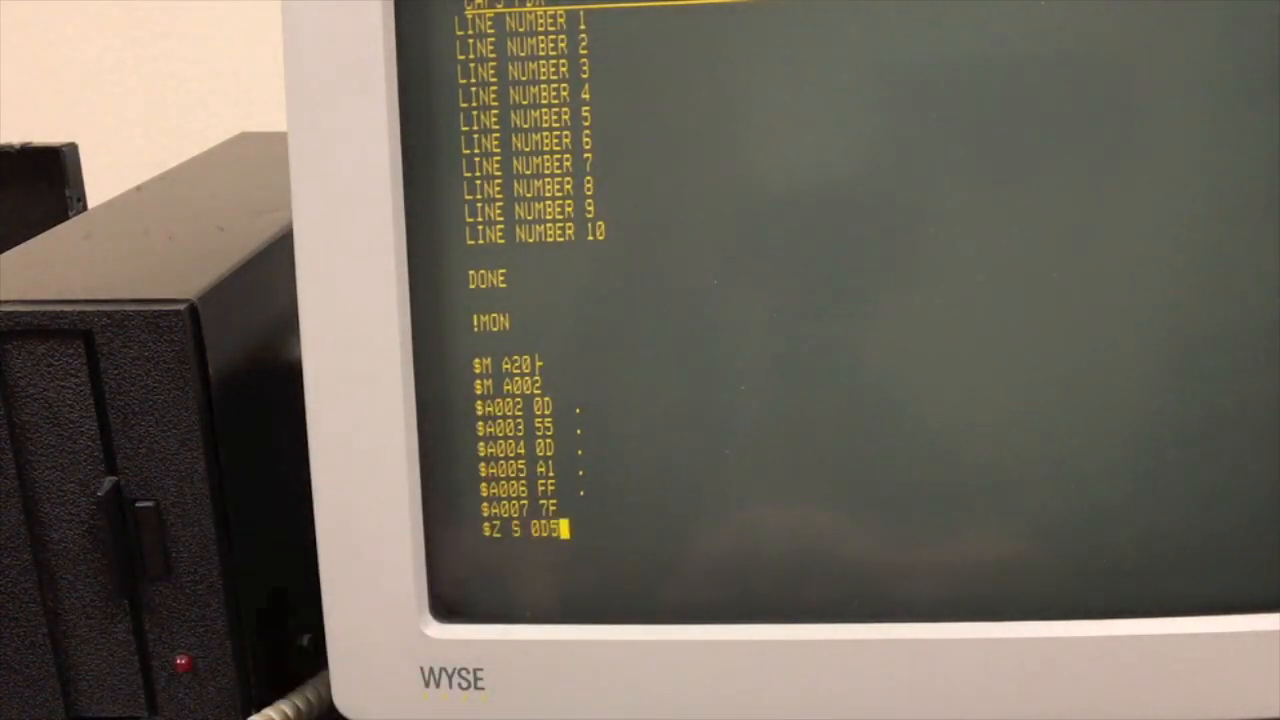
{"action": "type", "text": "5 0DA1 FFFF 1159"}
{"action": "type", "text": "LIST"}
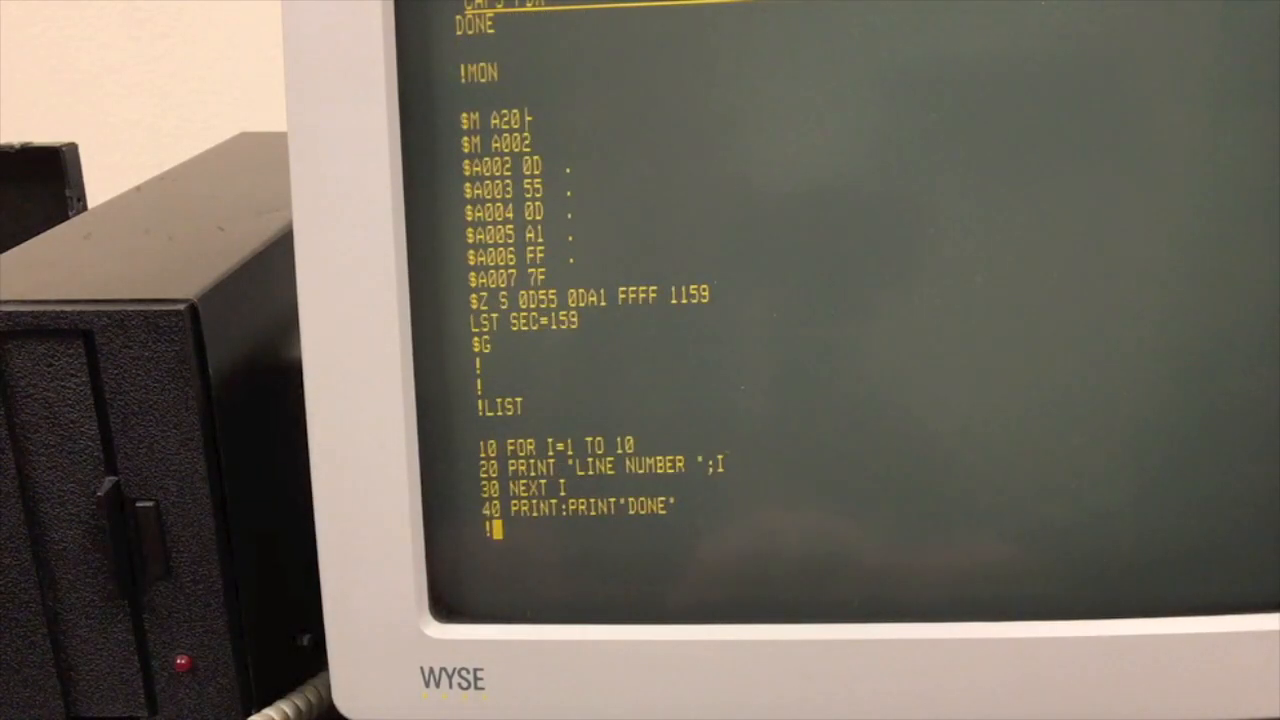
SCRATCH the BASIC program so LIST shows nothing, then return to the monitor
{"action": "type", "text": "SCRATCH'"}
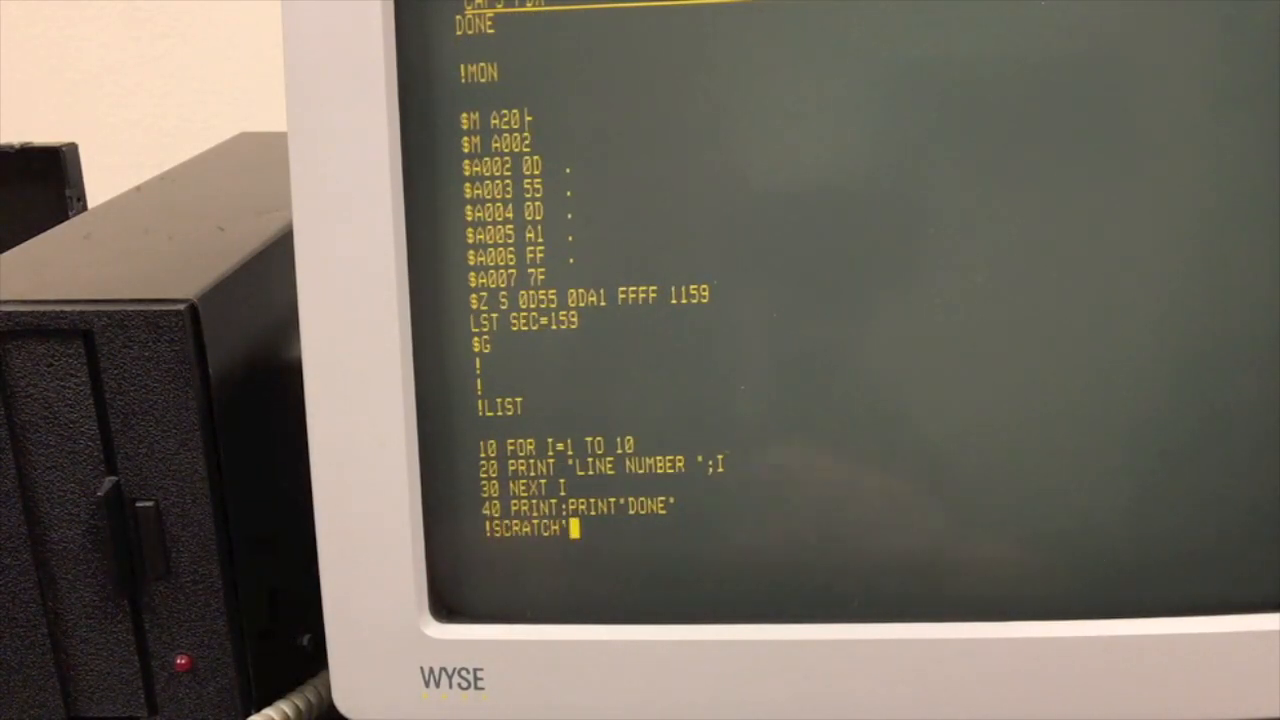
{"action": "key", "text": "Return"}
{"action": "type", "text": "Z"}
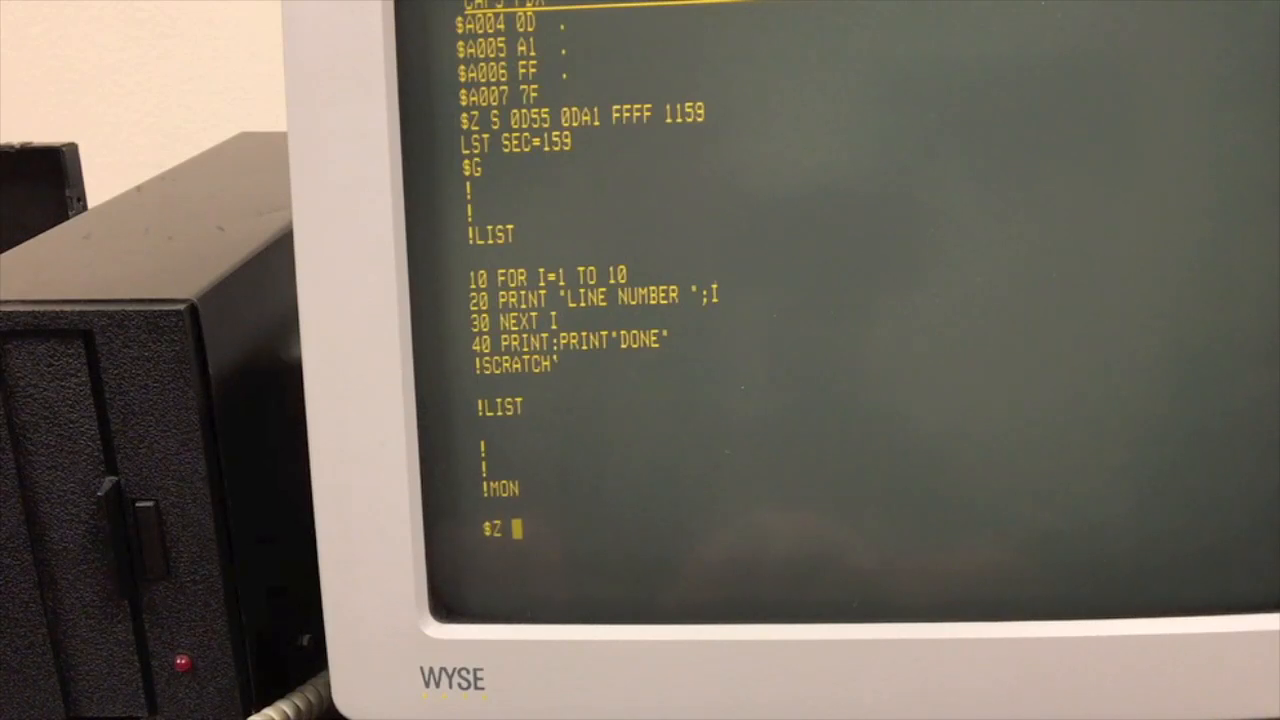
Enter Z L 1159 to load the saved BASIC program from sector 159
{"action": "type", "text": "L"}
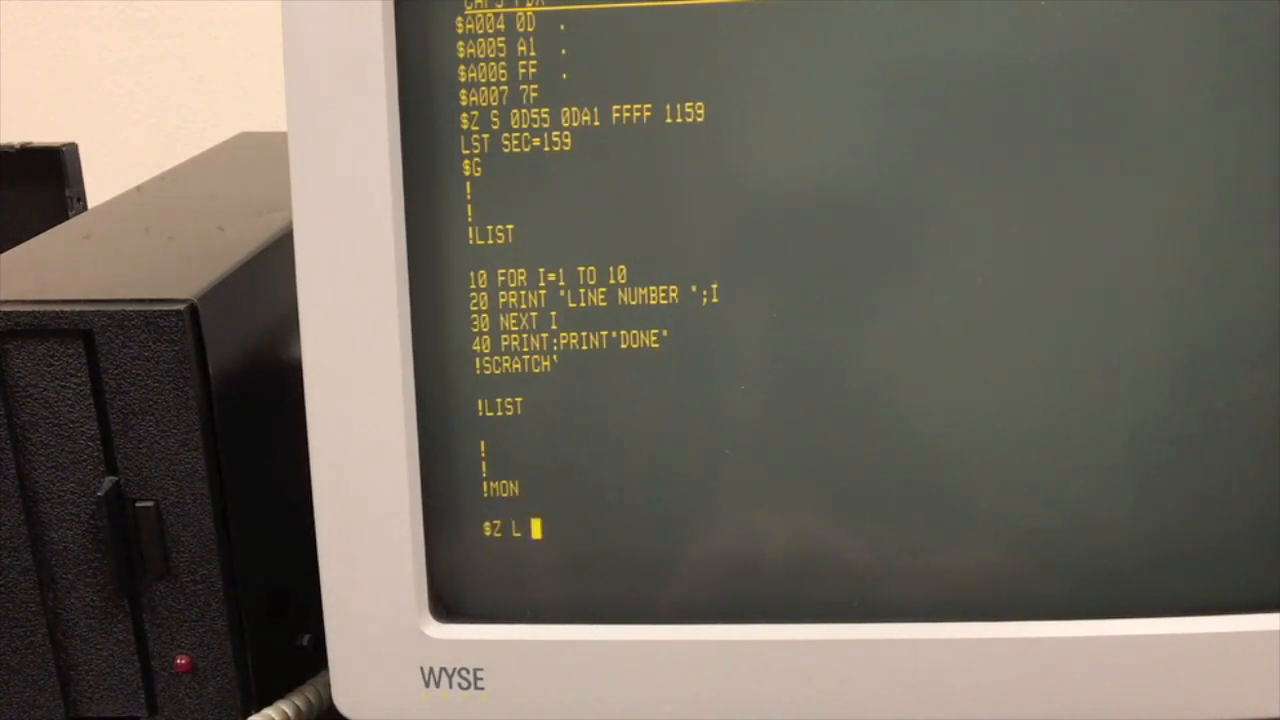
{"action": "type", "text": "1"}
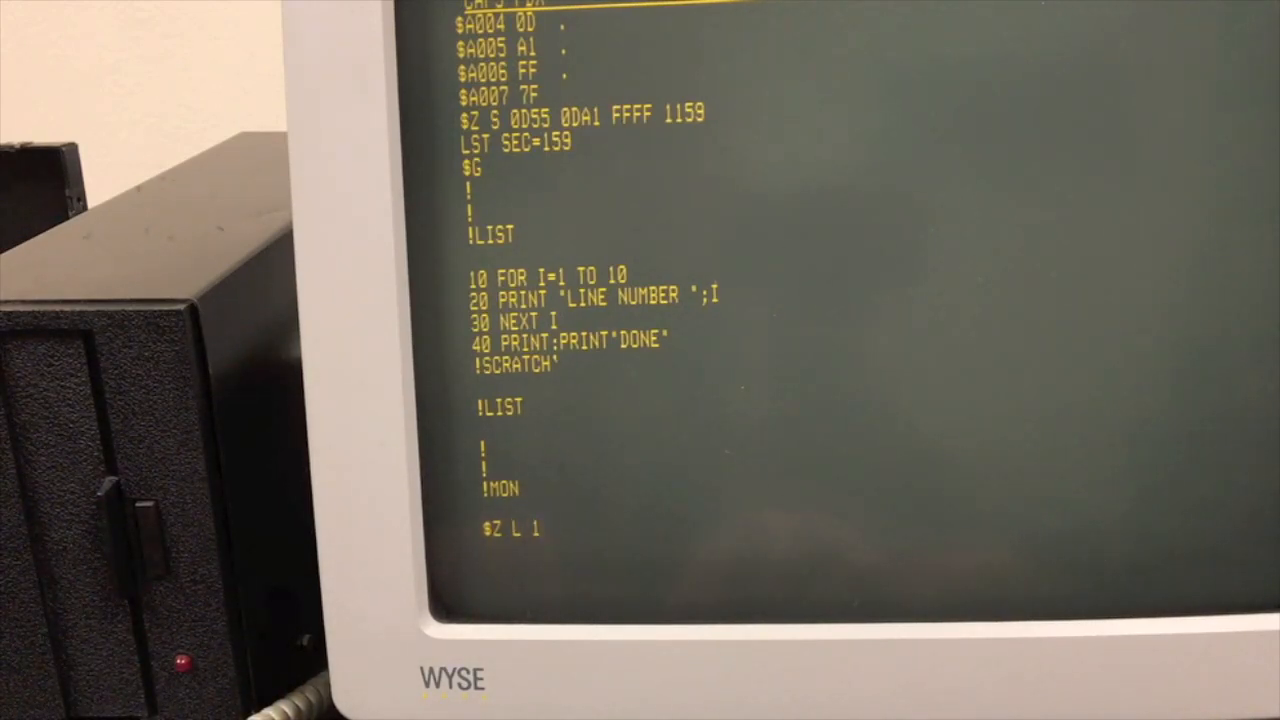
{"action": "type", "text": "159"}
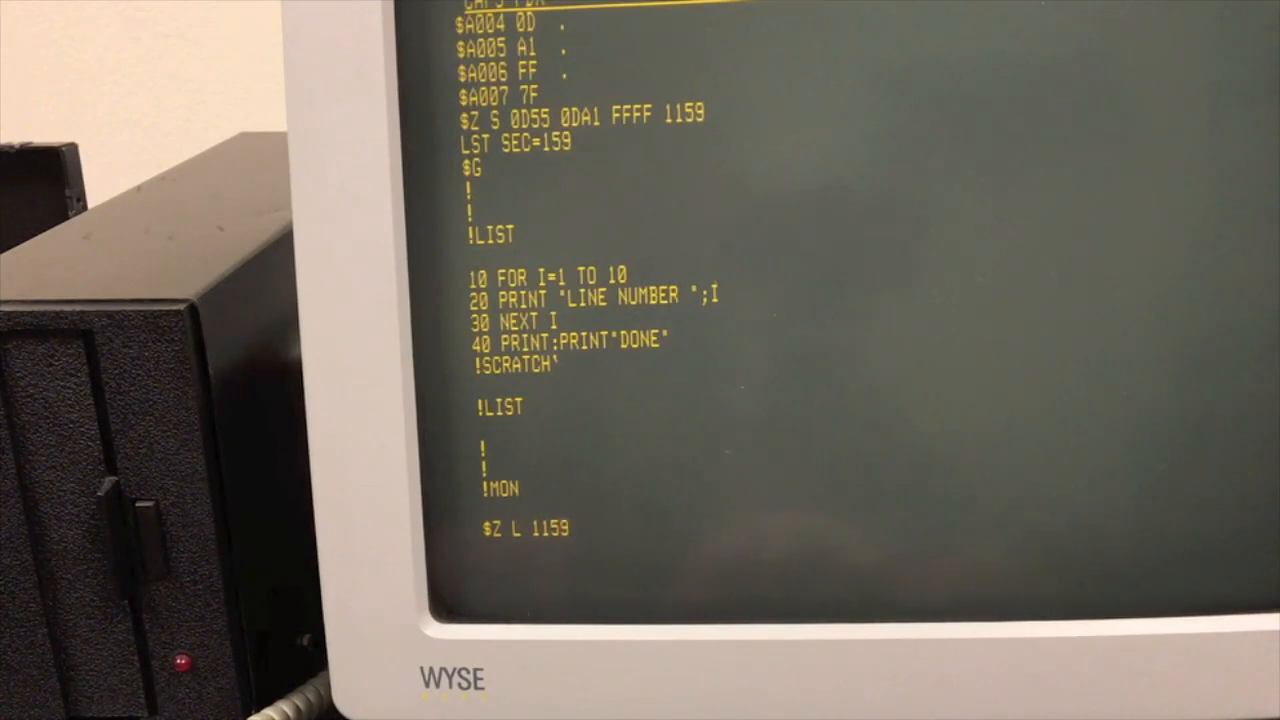